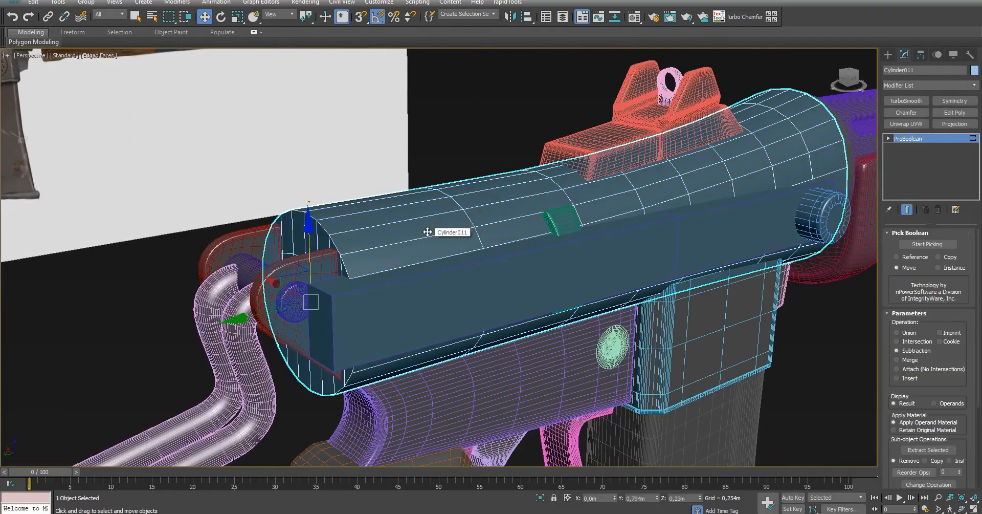
- Convert the ProBoolean receiver to Editable Poly and add TurboSmooth with 2 iterations
right_click(908, 138)
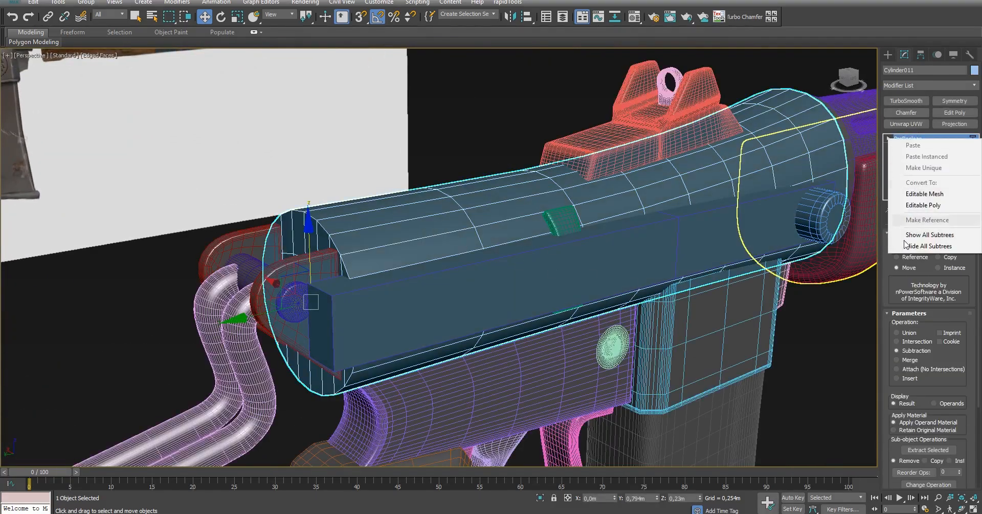
left_click(923, 204)
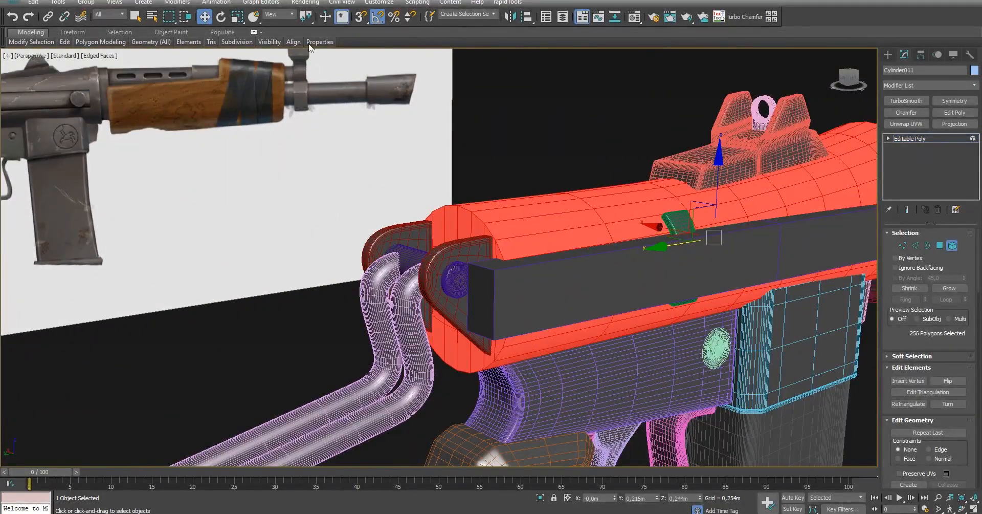
left_click(320, 42)
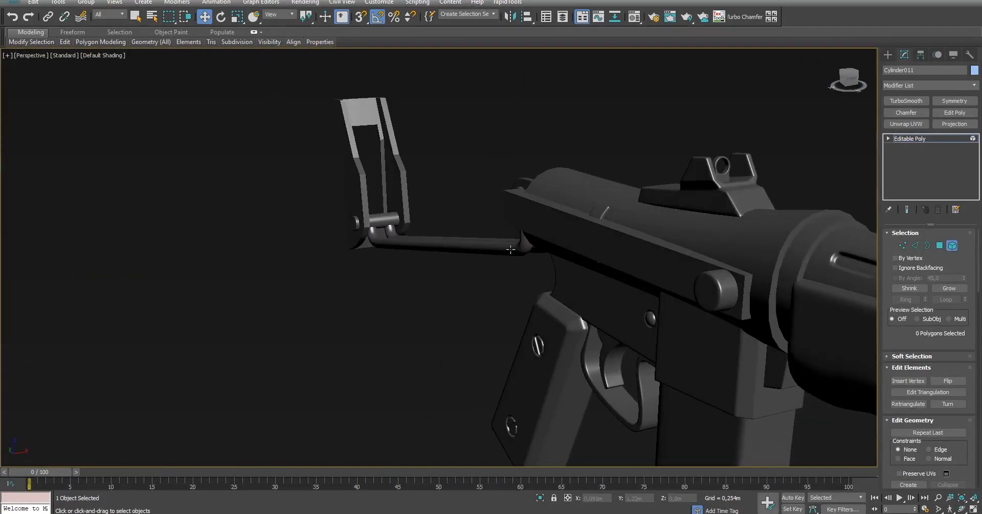
left_click(905, 102)
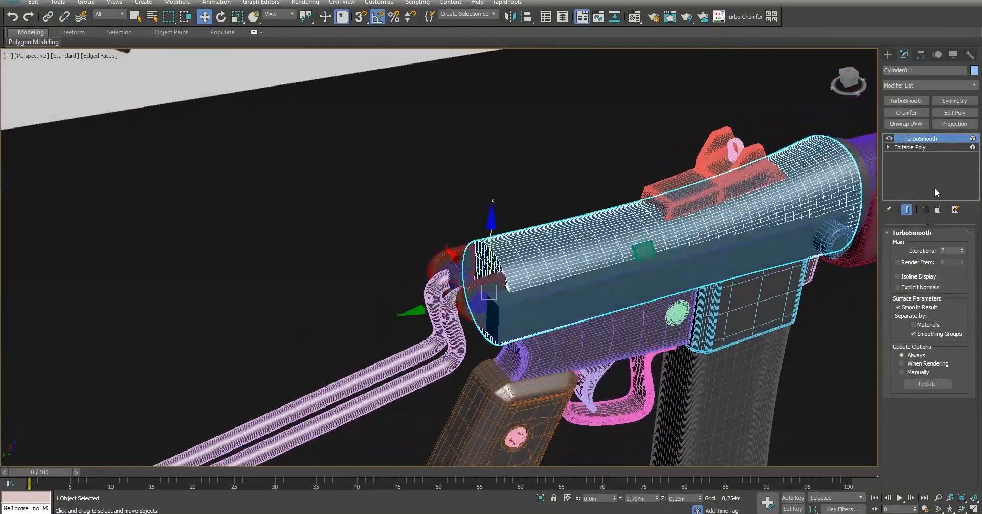
- Collapse All modifiers into the receiver mesh and hide the obstructing wireframe part
right_click(920, 138)
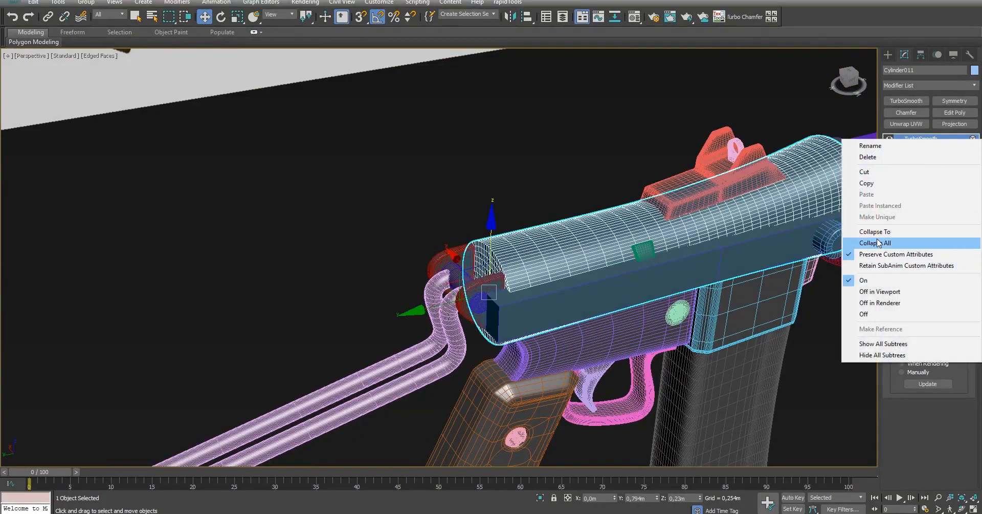
left_click(876, 243)
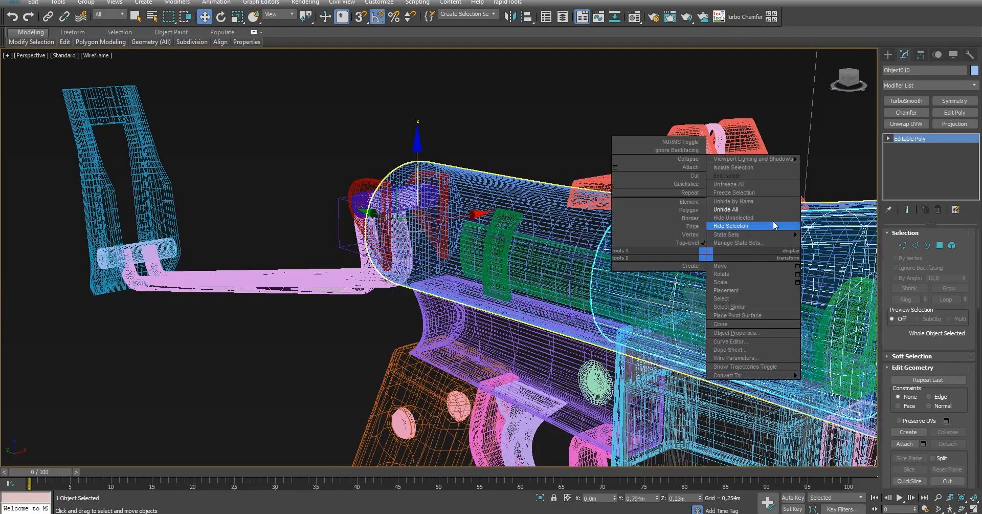
left_click(733, 167)
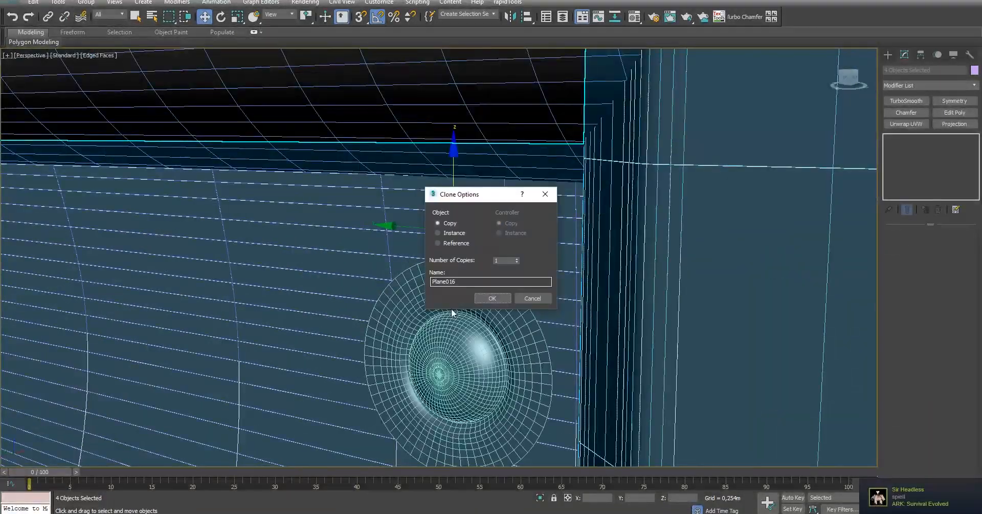
- Confirm the Clone Options copy of the four pieces and switch to shaded display
left_click(492, 298)
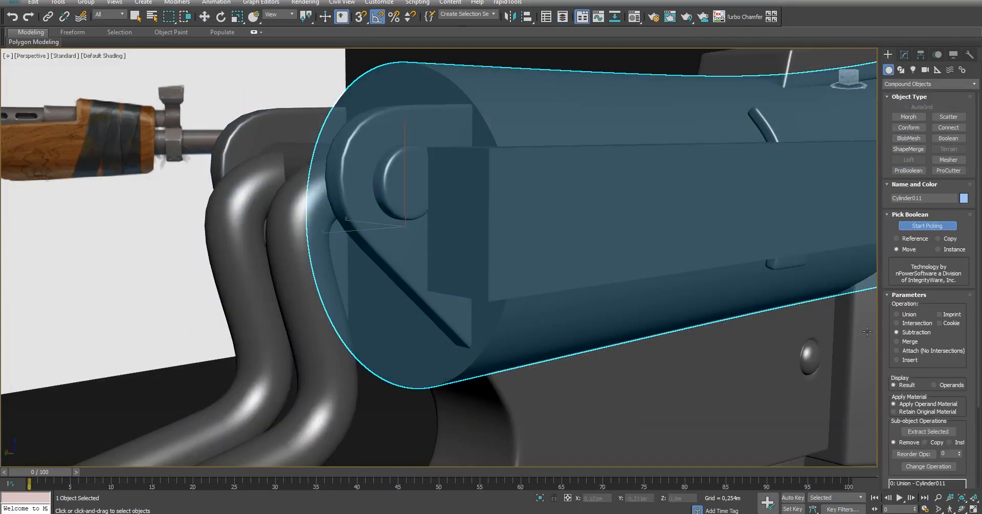
key("f3")
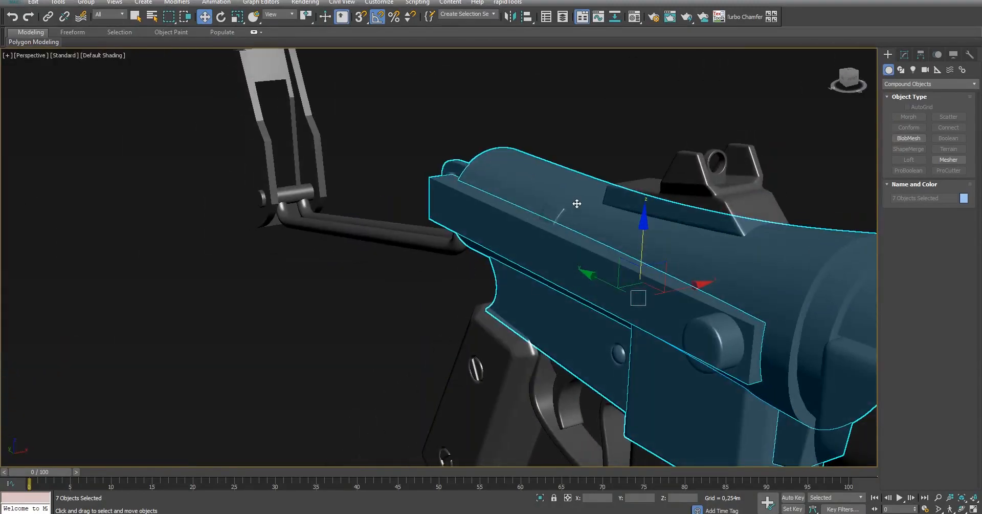
- Orbit the view to see the isolated receiver parts side-on
left_click_drag(576, 202, 532, 237)
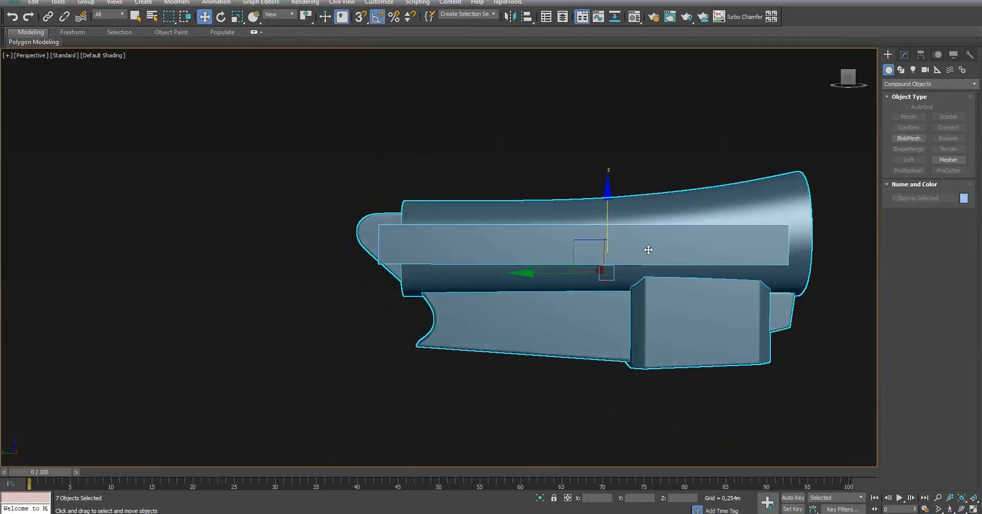
left_click_drag(649, 250, 692, 239)
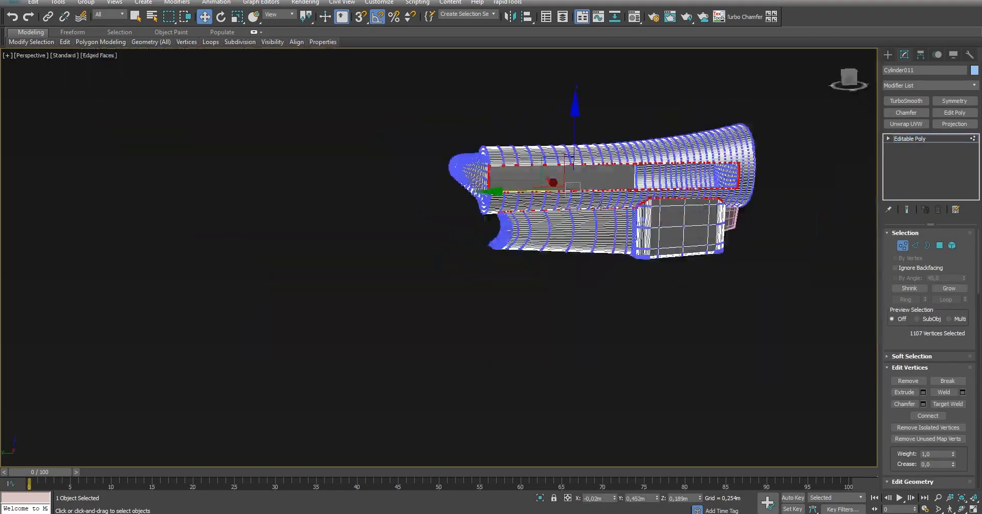
- Clear the vertex selection and apply a ProBoolean union to Cylinder011
left_click(690, 264)
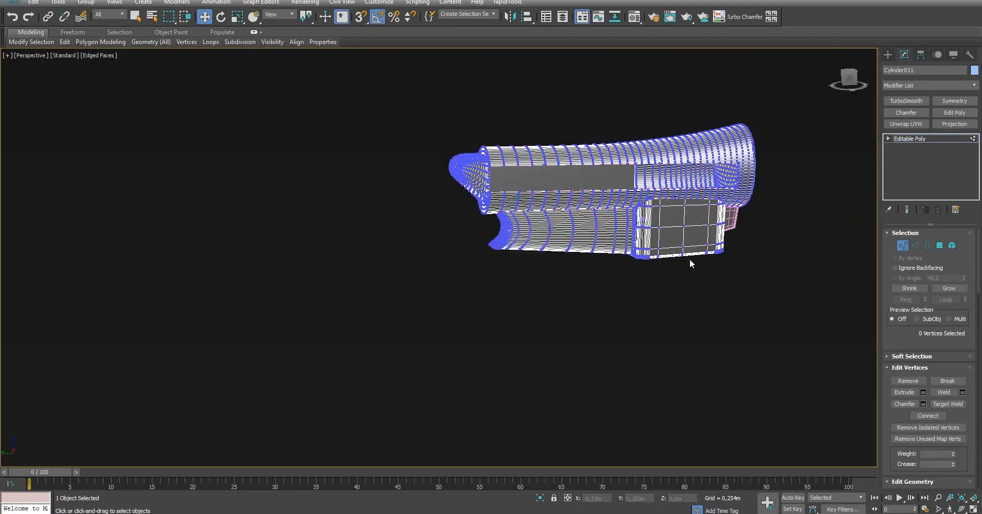
left_click(927, 85)
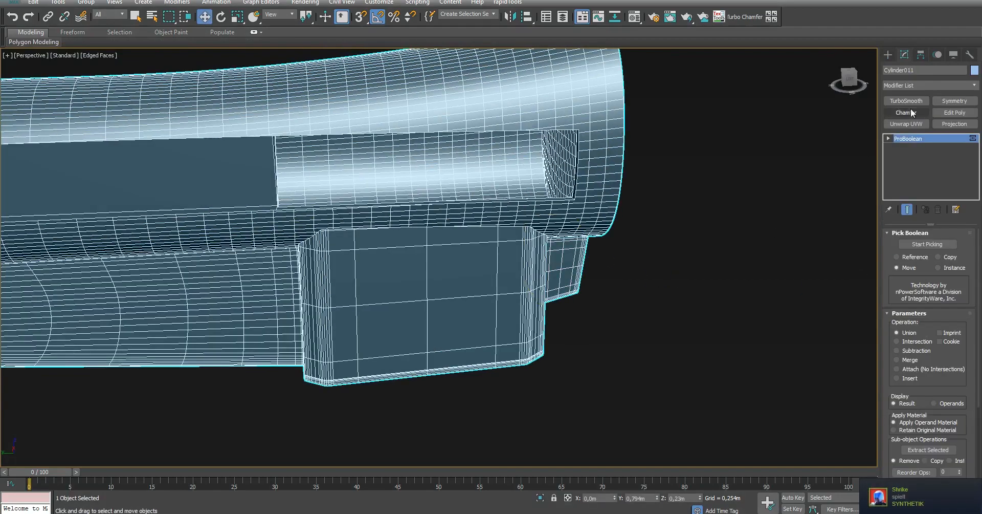
- Add TurboSmooth at 1 iteration to the pin Cylinder008
left_click(910, 138)
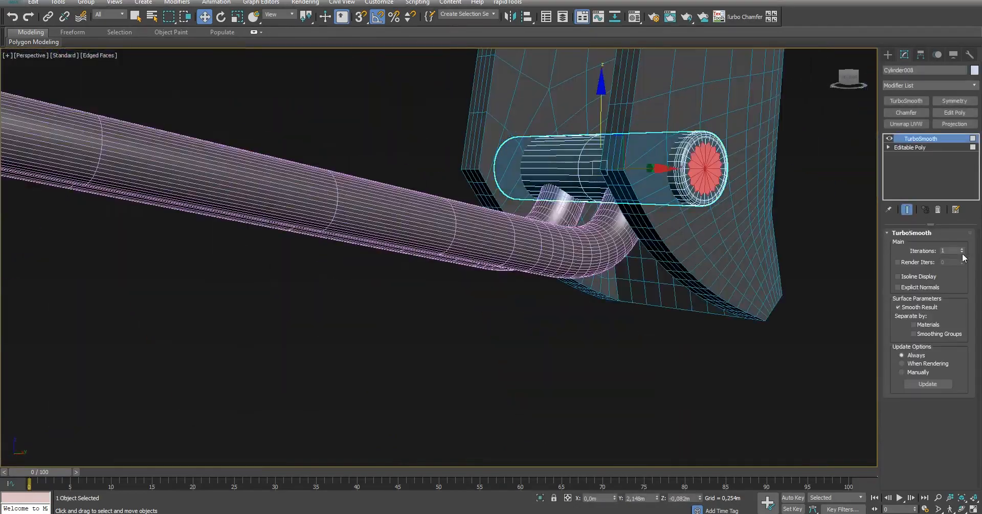
- In the Scene Explorer, collapse the pre_bool layer and deselect its objects
left_click(962, 248)
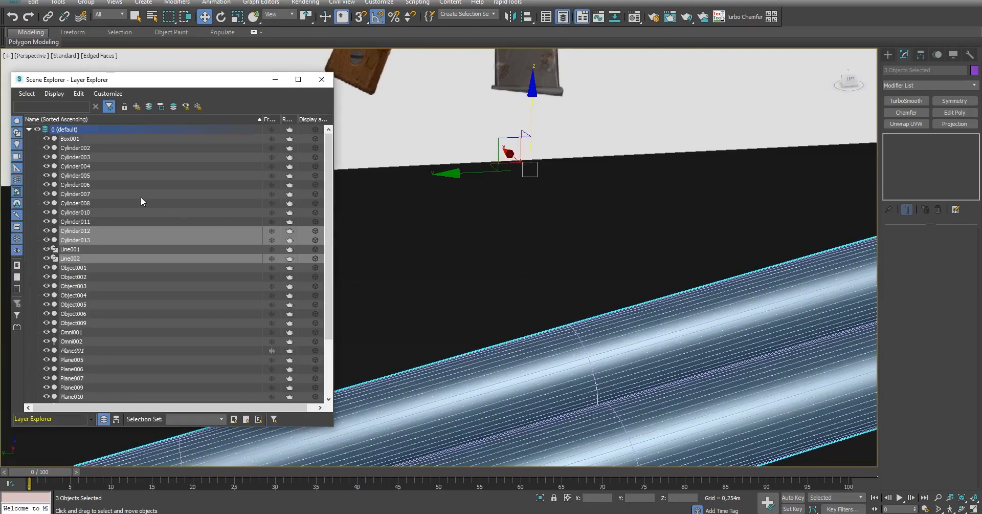
scroll("down", 3)
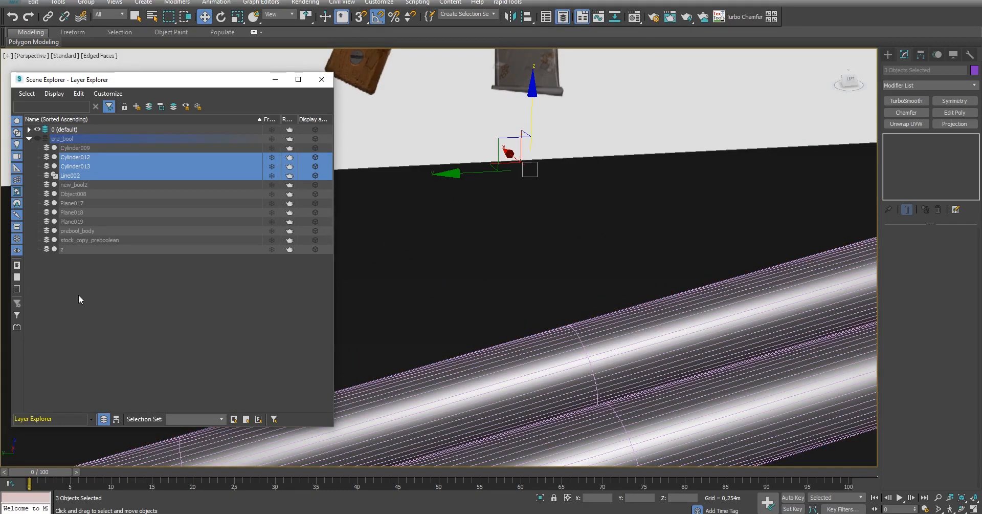
left_click(29, 138)
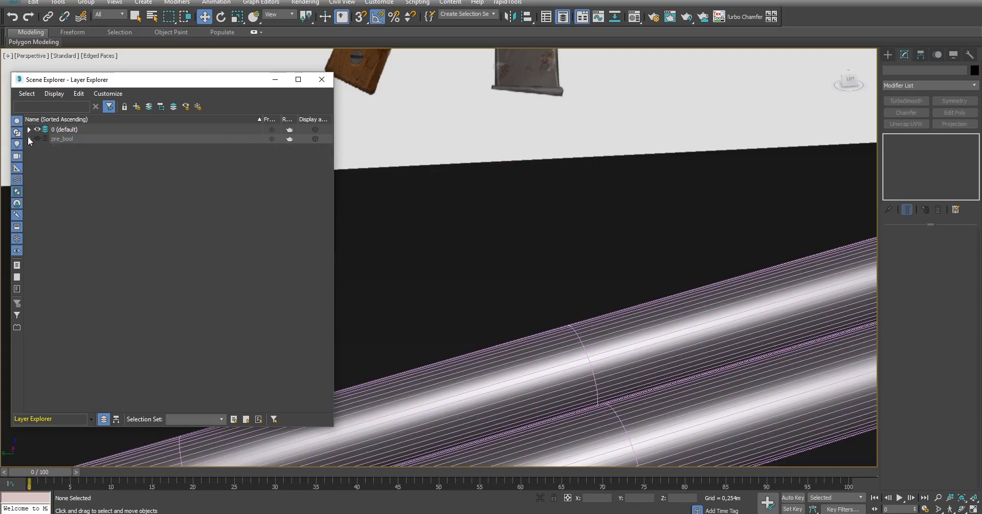
left_click(321, 80)
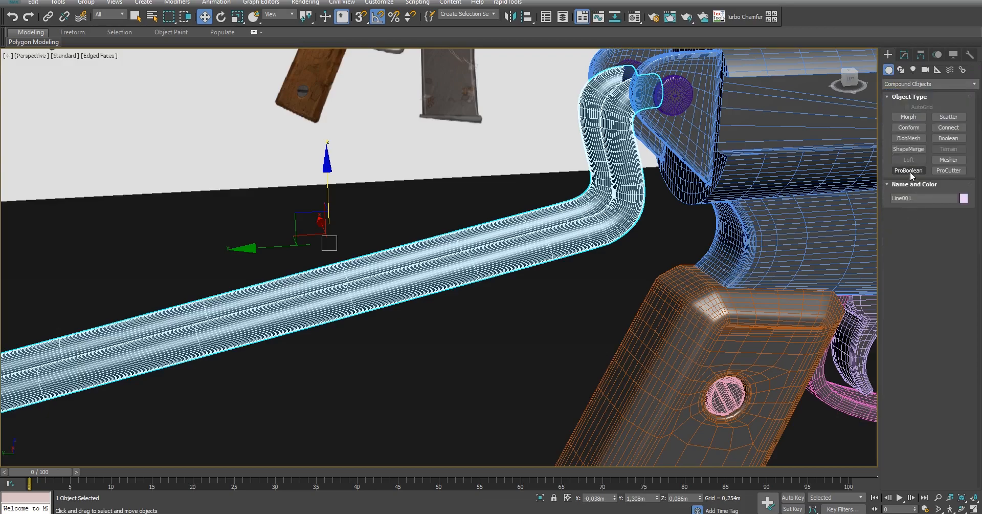
- Union the bent stock tubes into one ProBoolean compound object
left_click(909, 170)
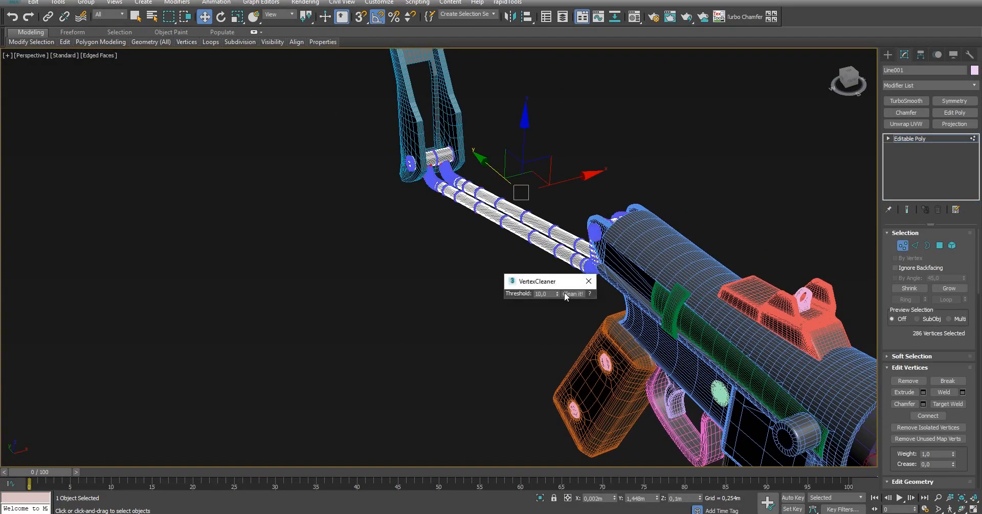
- Run VertexCleaner at threshold 10 to remove stray vertices from the tube
left_click(572, 294)
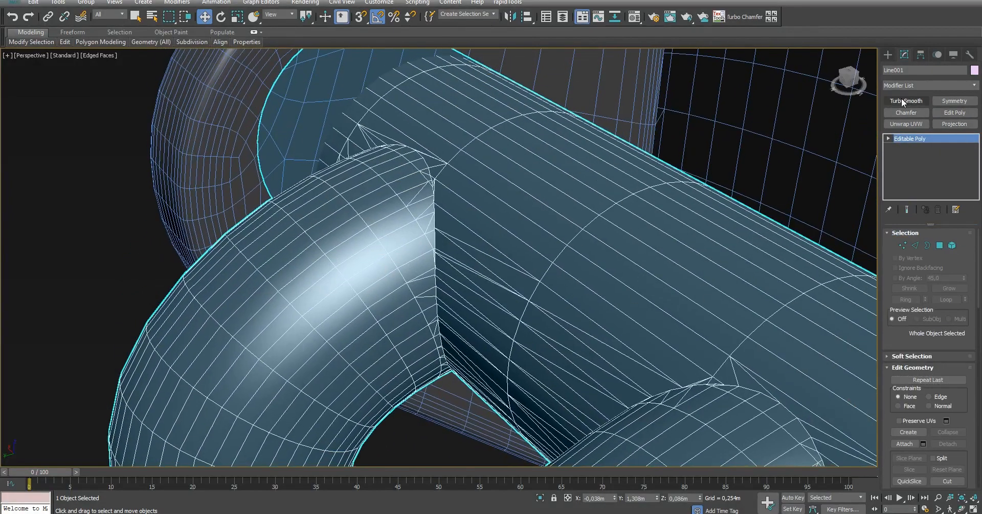
- Add TurboSmooth (1 iteration) to Line001 and show edged faces to check the junction
left_click(906, 101)
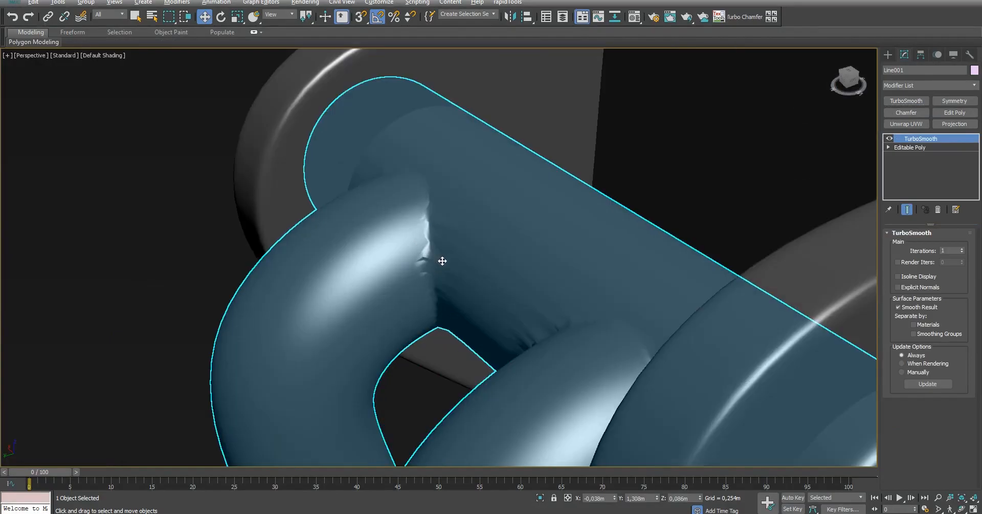
key("F4")
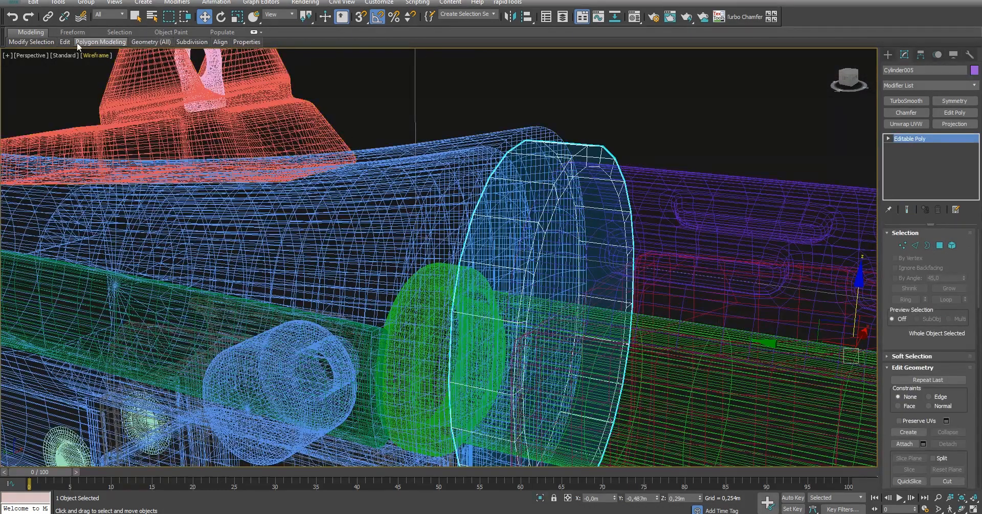
- Apply TurboSmooth to the Cylinder005 barrel ring and check it in wireframe (F3)
left_click(64, 42)
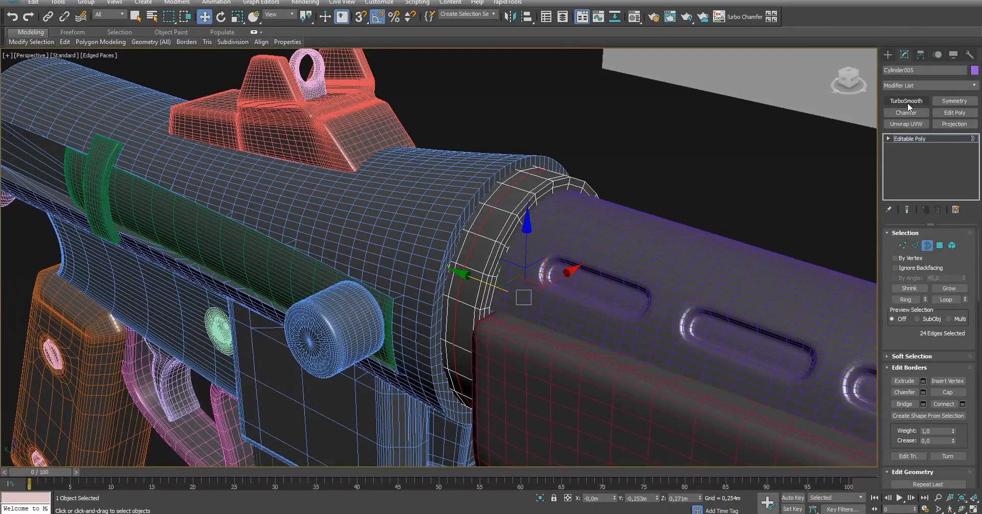
left_click(905, 101)
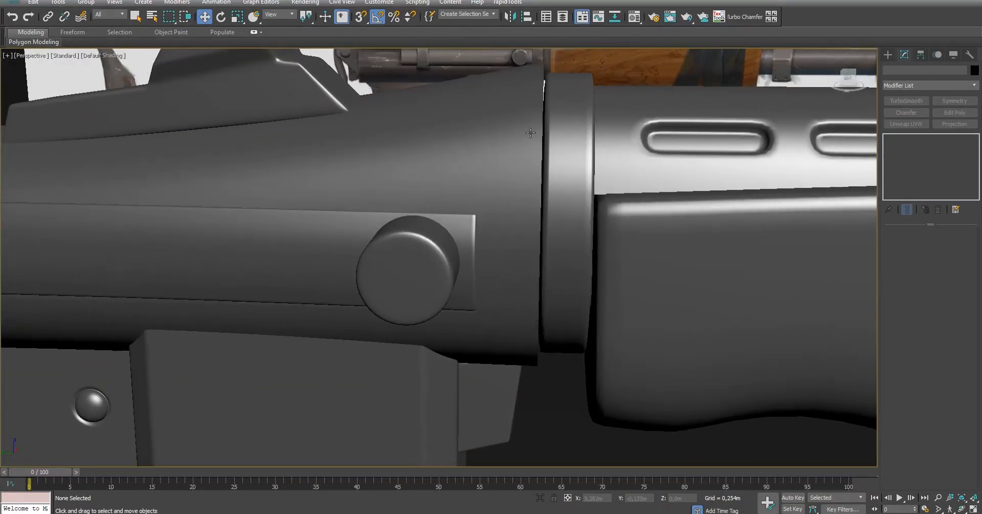
key("F3")
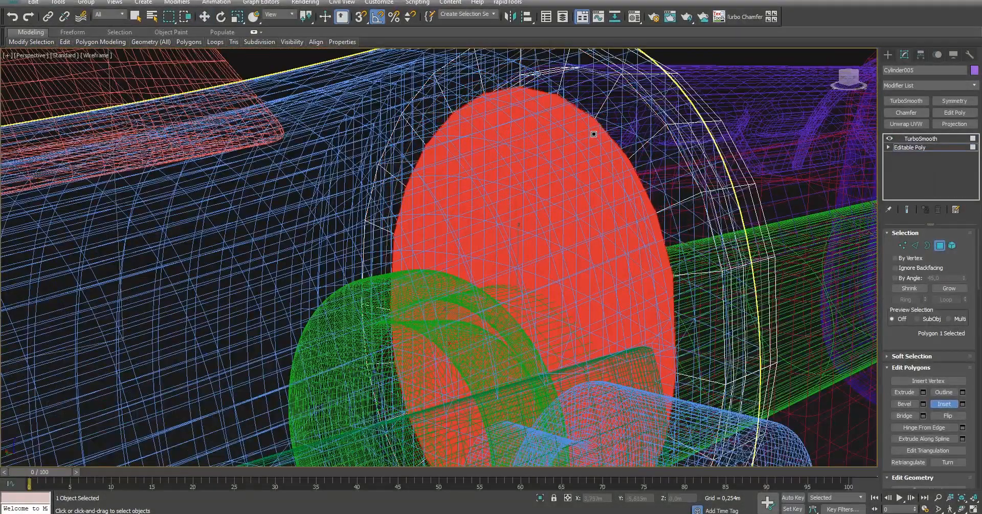
left_click(65, 42)
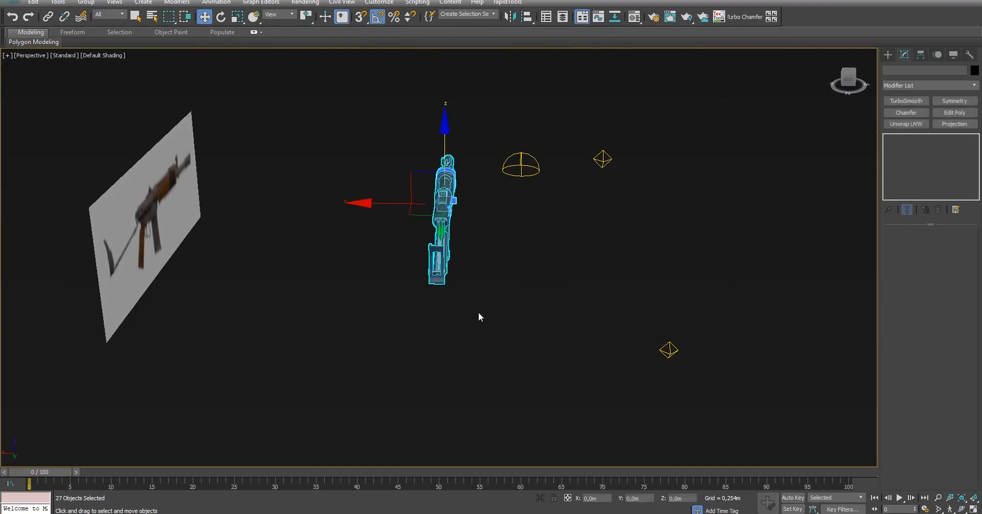
- Start Export Selected from the File menu for the 27 selected rifle parts
left_click(12, 3)
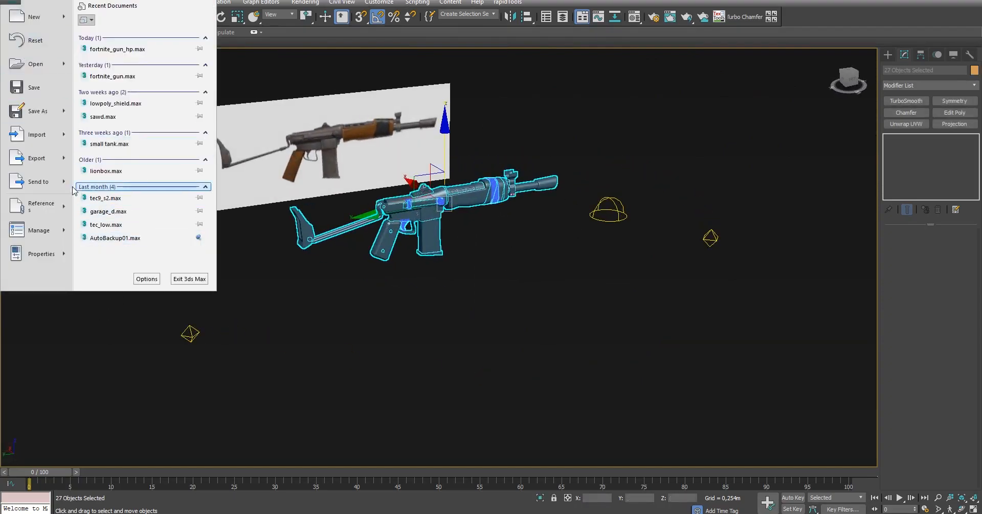
left_click(36, 158)
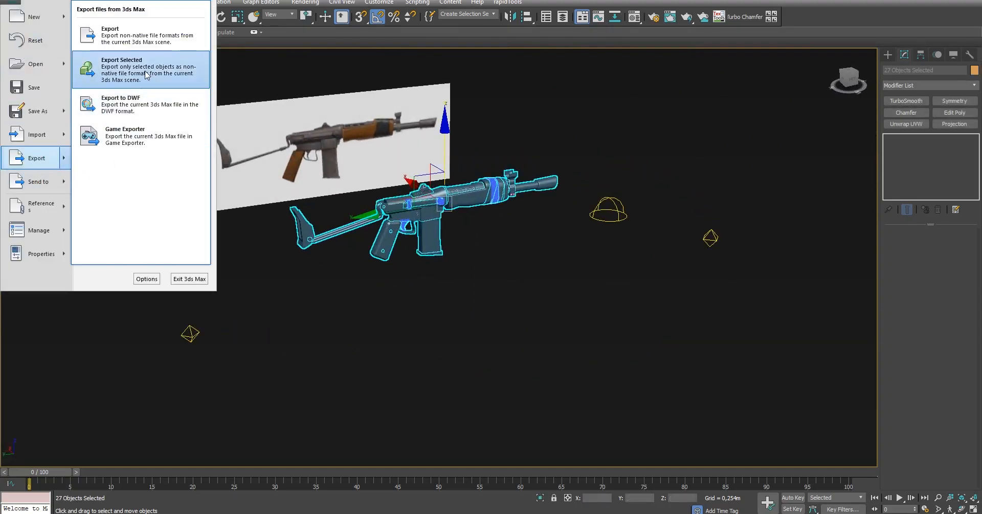
left_click(120, 68)
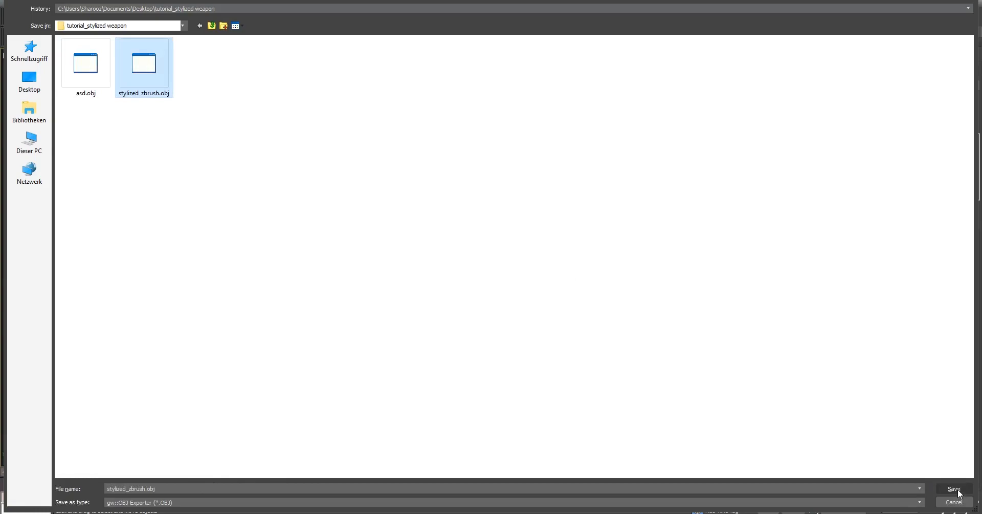
- Save as stylized_zbrush.obj and confirm the OBJ Export Options
left_click(952, 489)
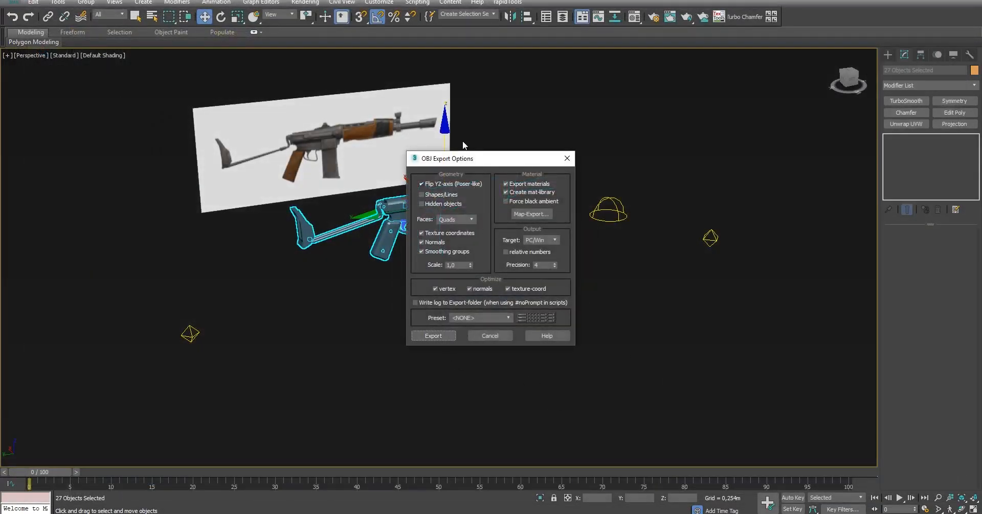
left_click(433, 336)
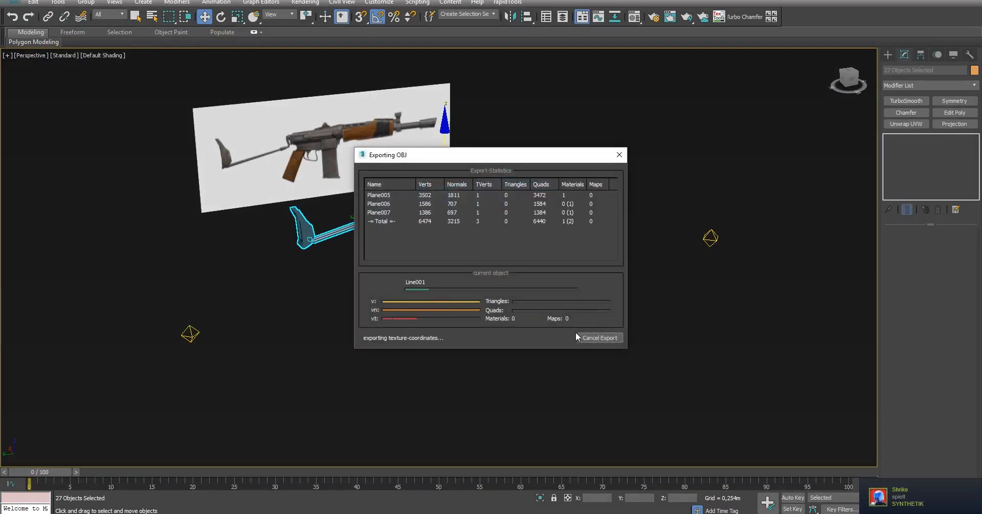